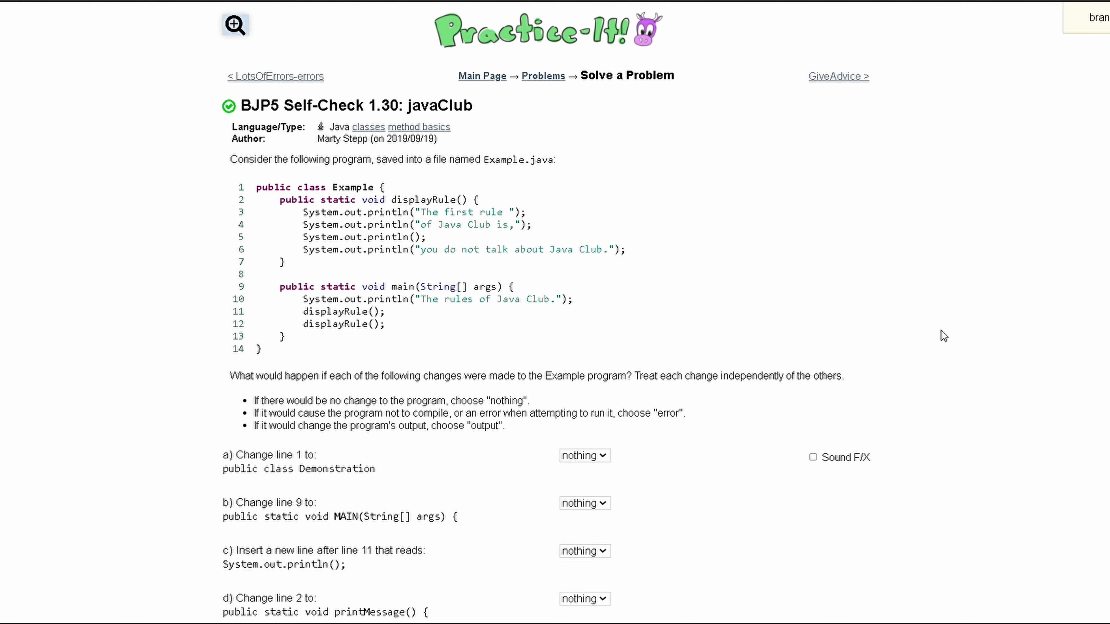
mouse_move(896, 258)
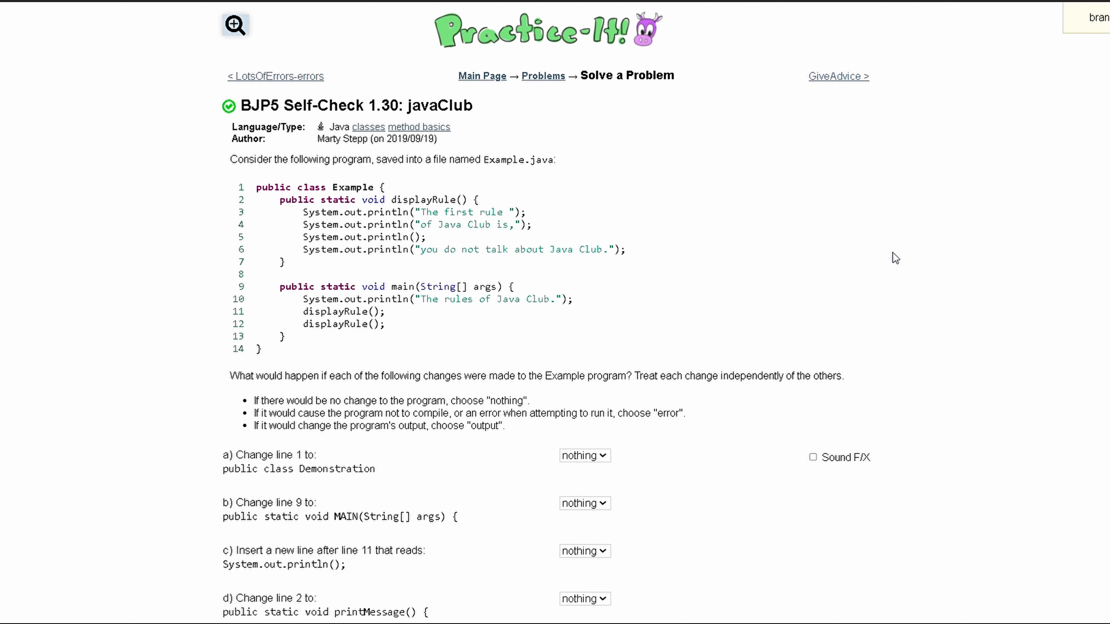
mouse_move(344, 177)
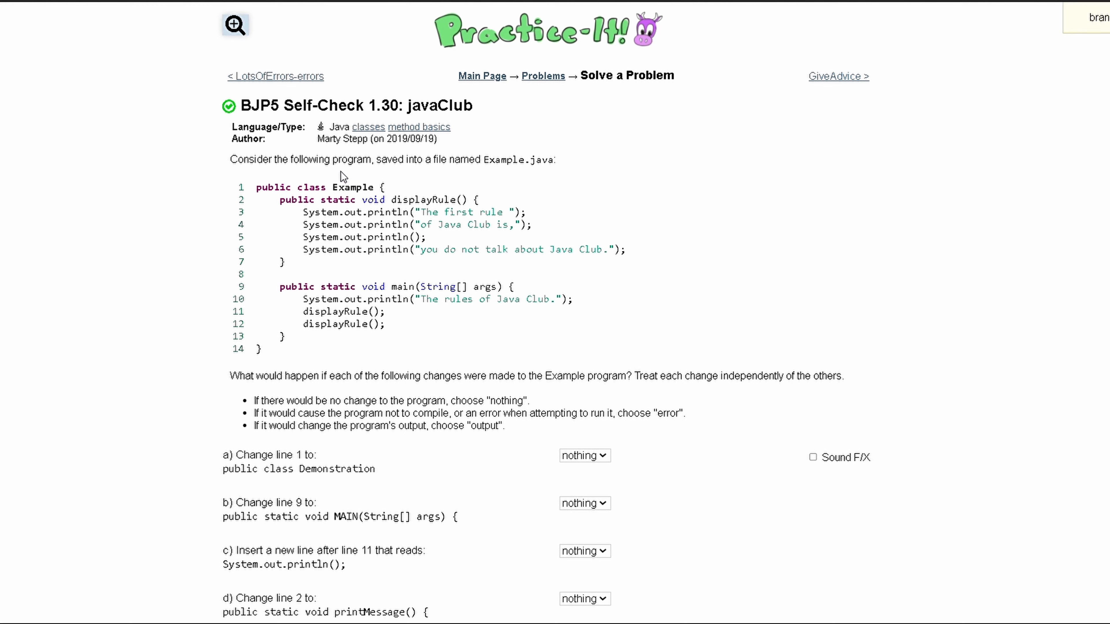
mouse_move(441, 169)
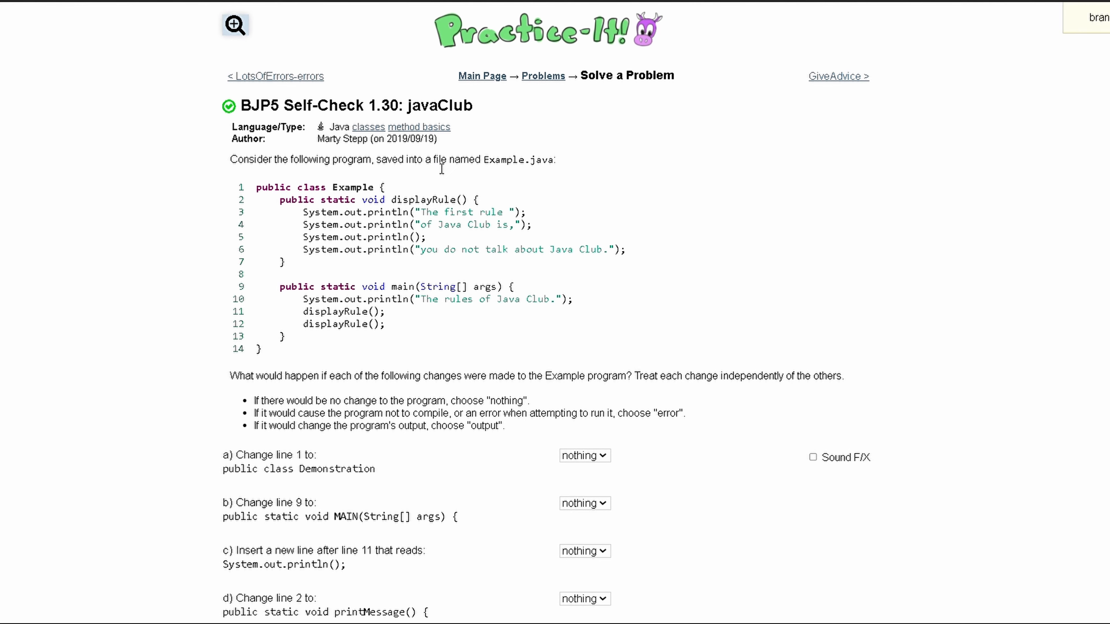
mouse_move(261, 191)
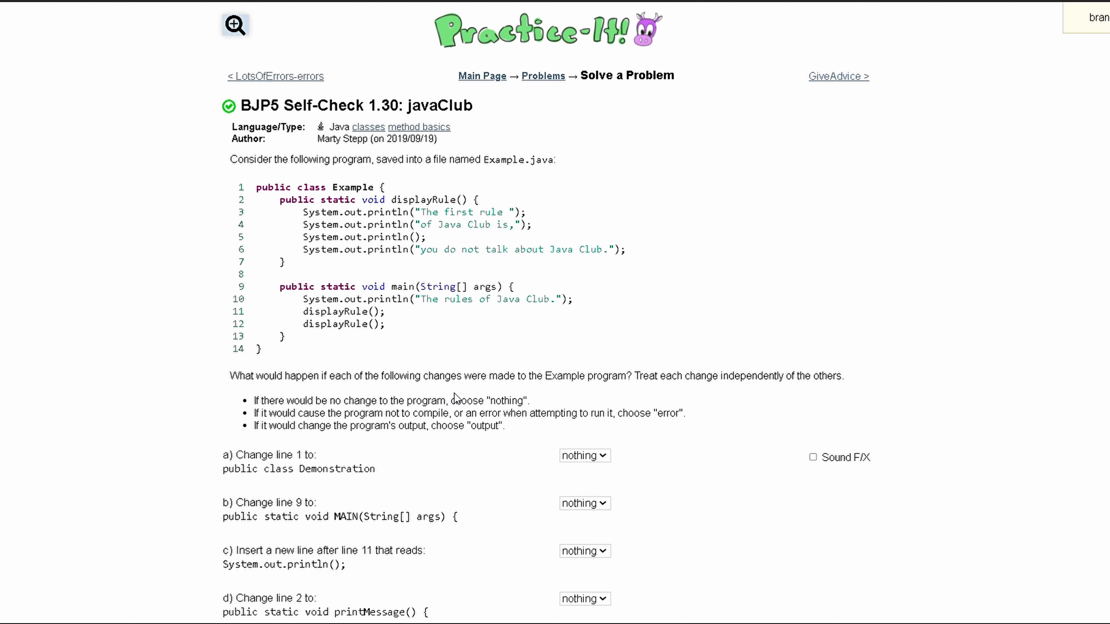
mouse_move(529, 391)
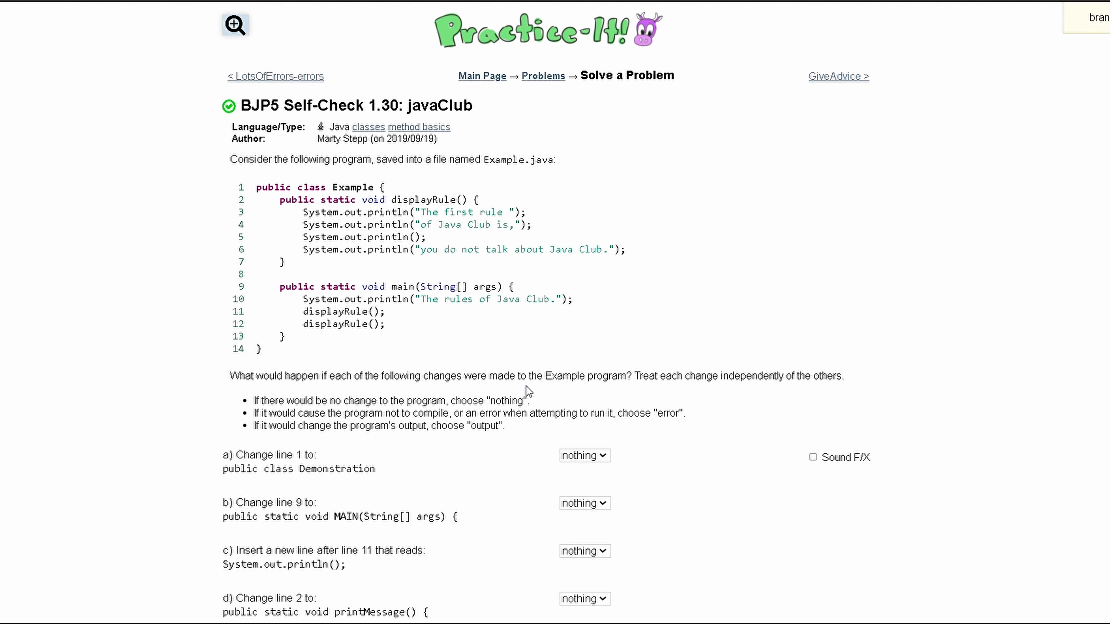
mouse_move(625, 389)
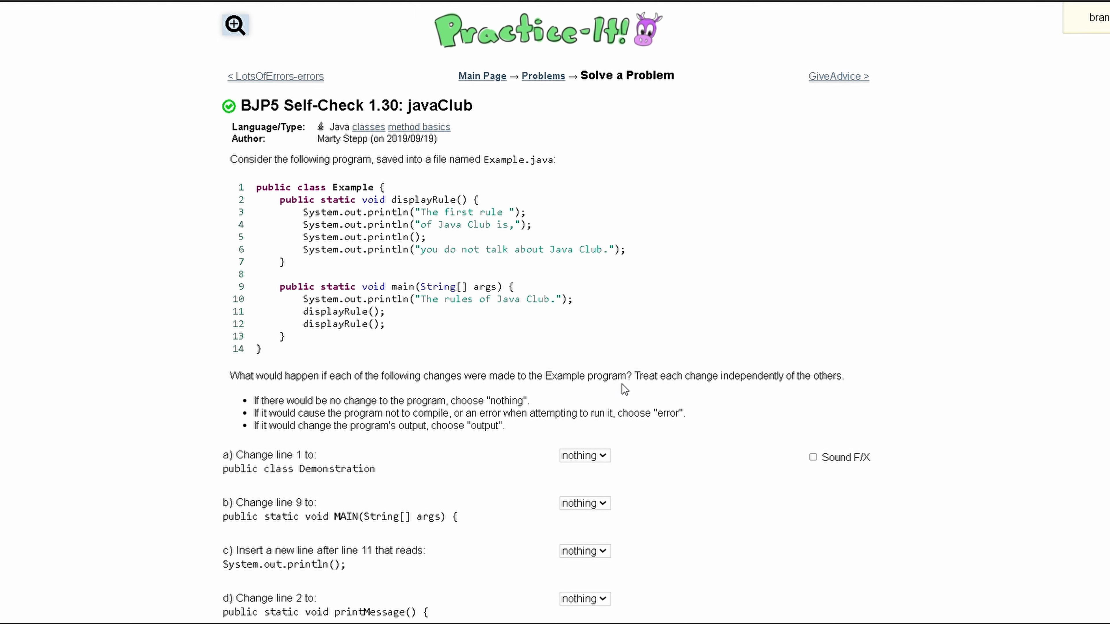
mouse_move(710, 394)
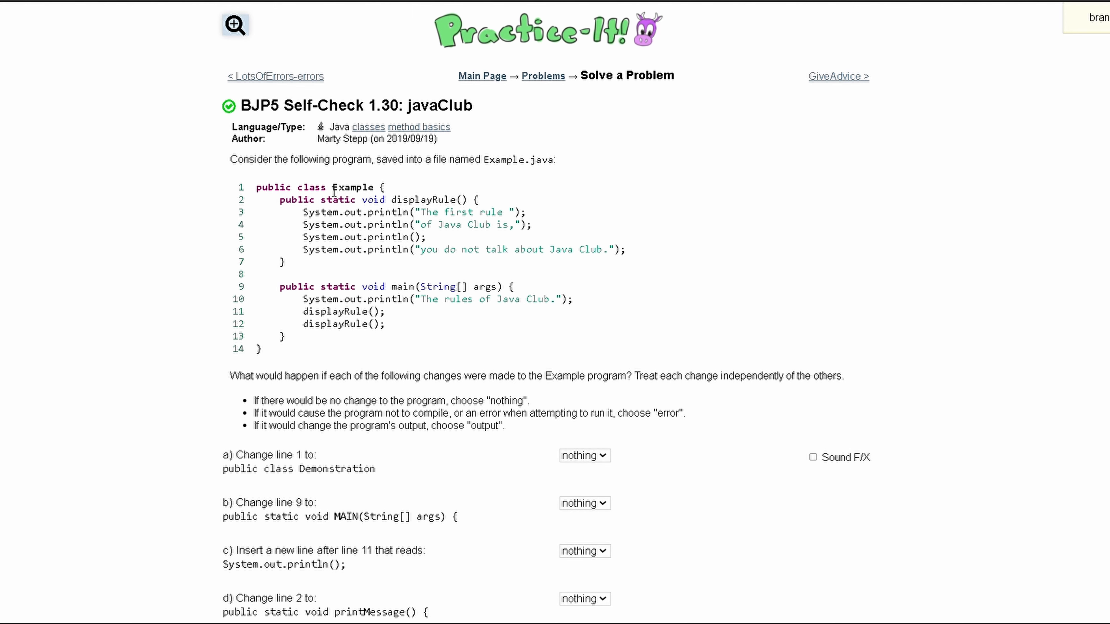
mouse_move(482, 152)
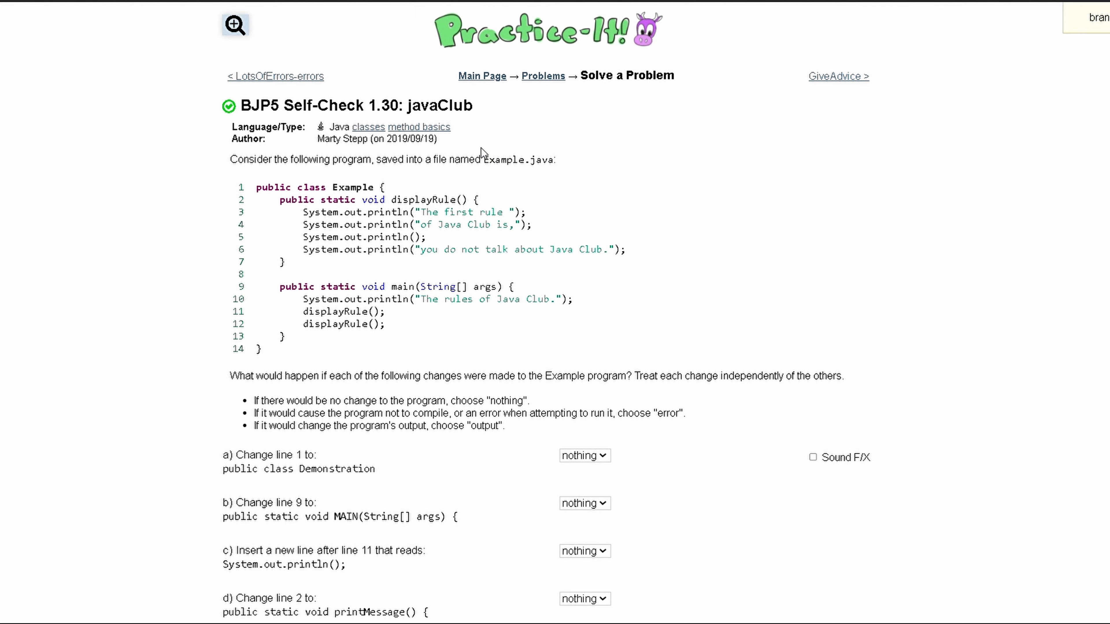
Highlight the Example.java file and class name, then answer parts a and b as error.
double_click(491, 160)
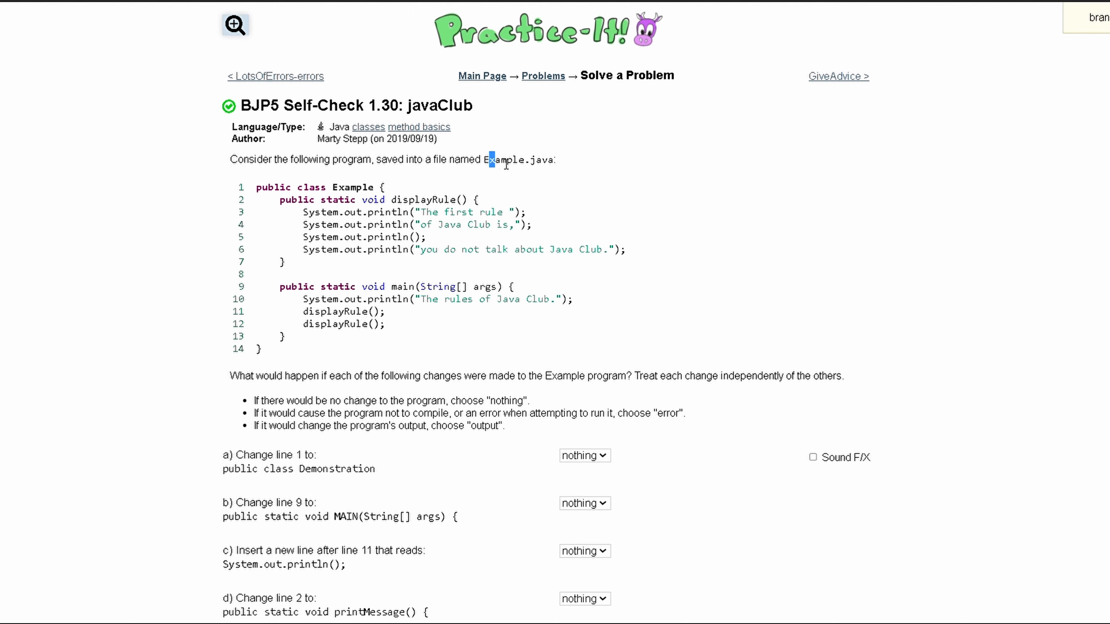
double_click(506, 159)
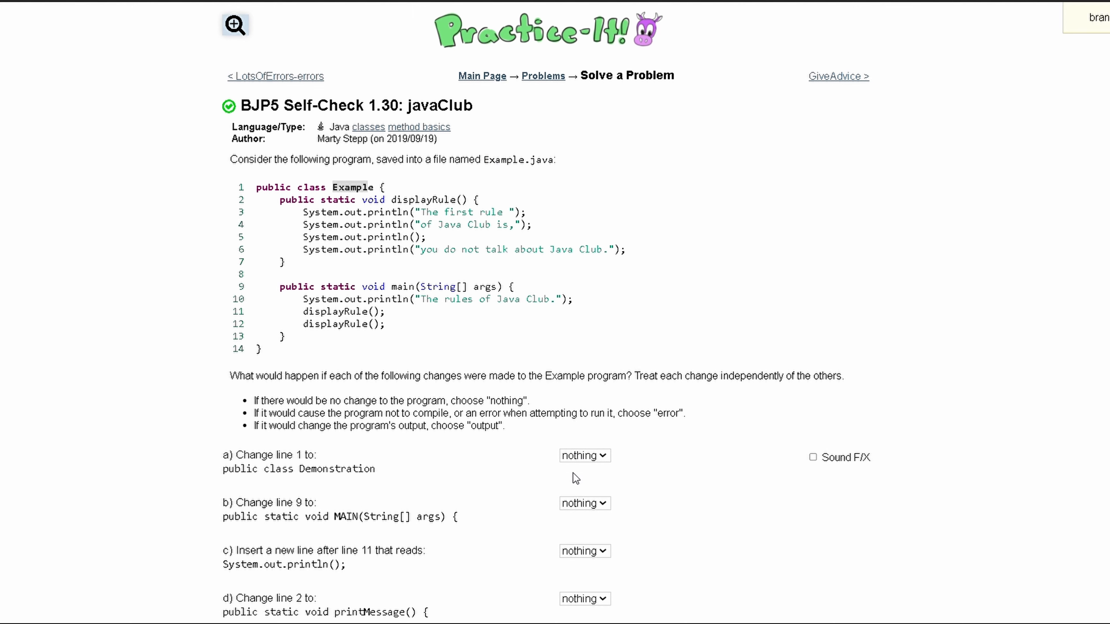
left_click(584, 455)
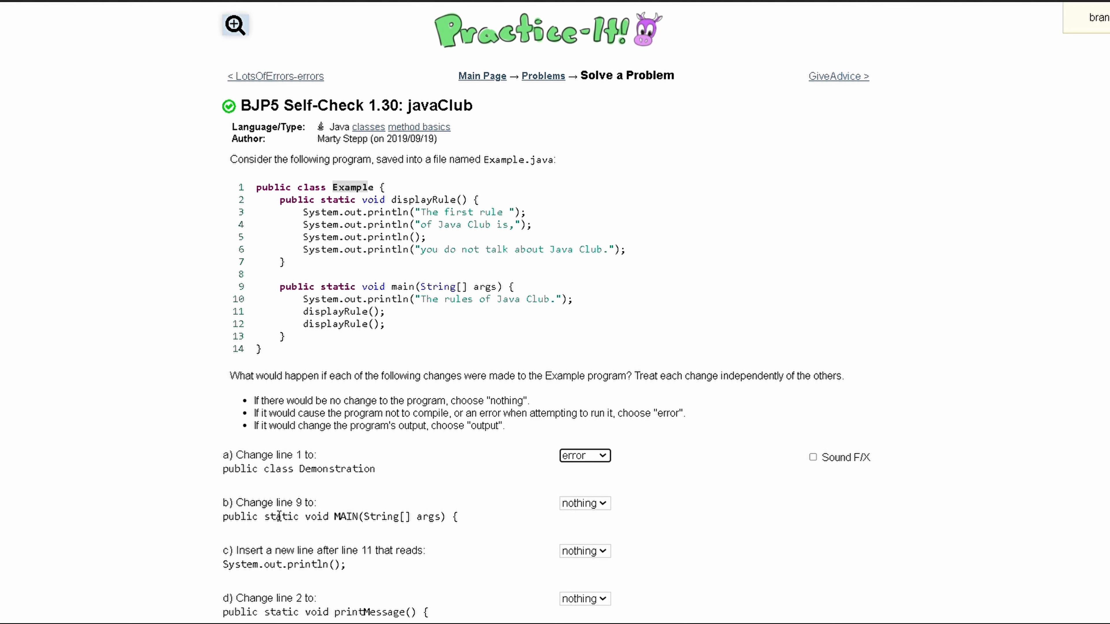
mouse_move(334, 532)
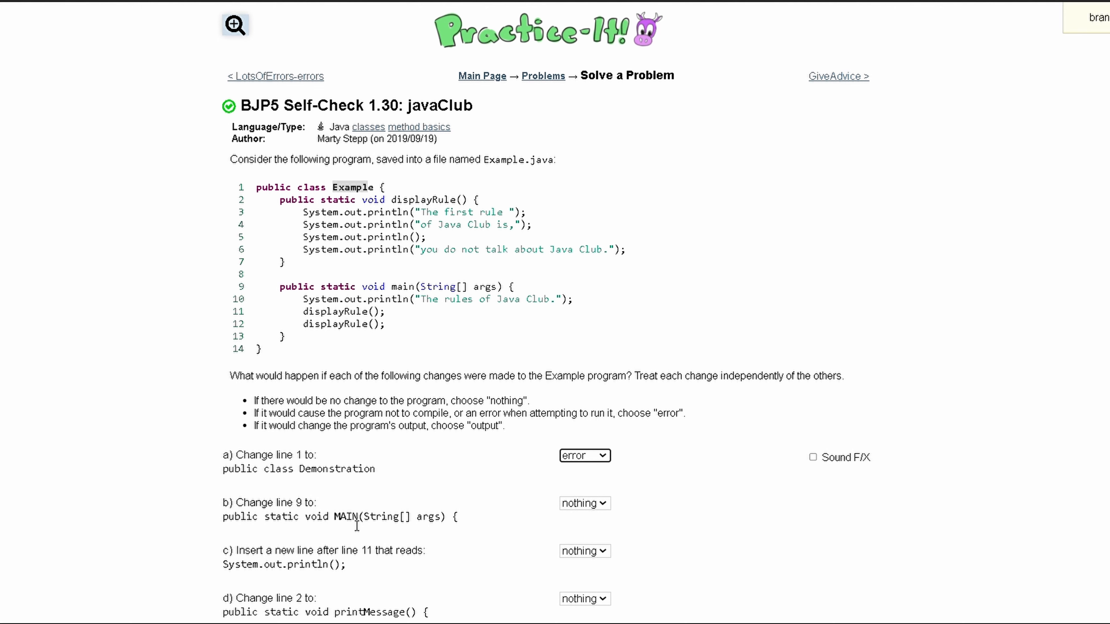
left_click(584, 504)
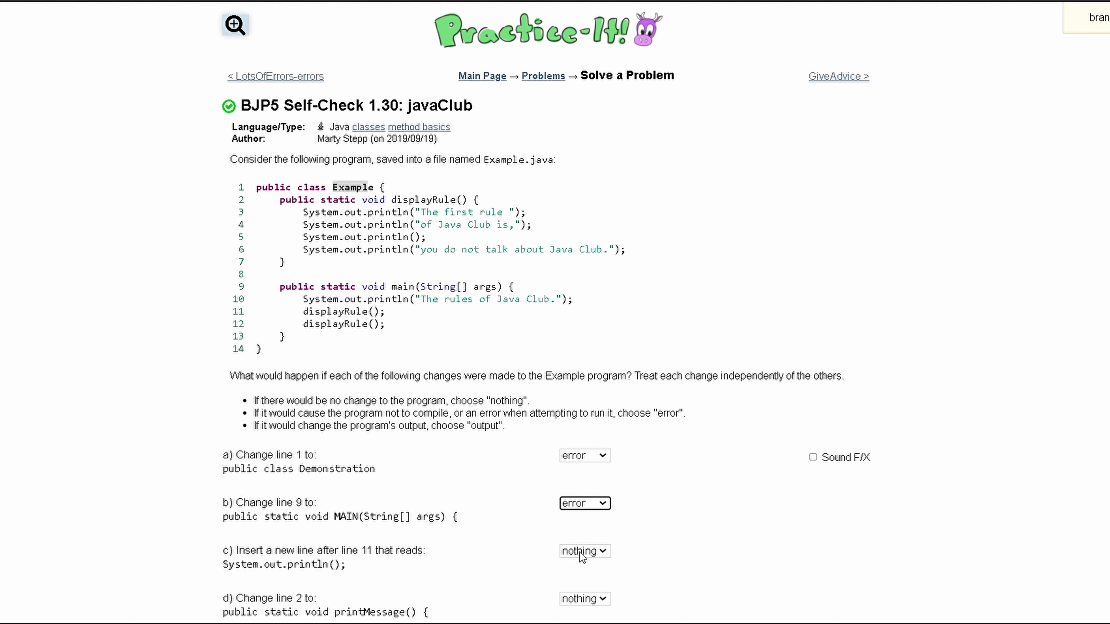
mouse_move(346, 495)
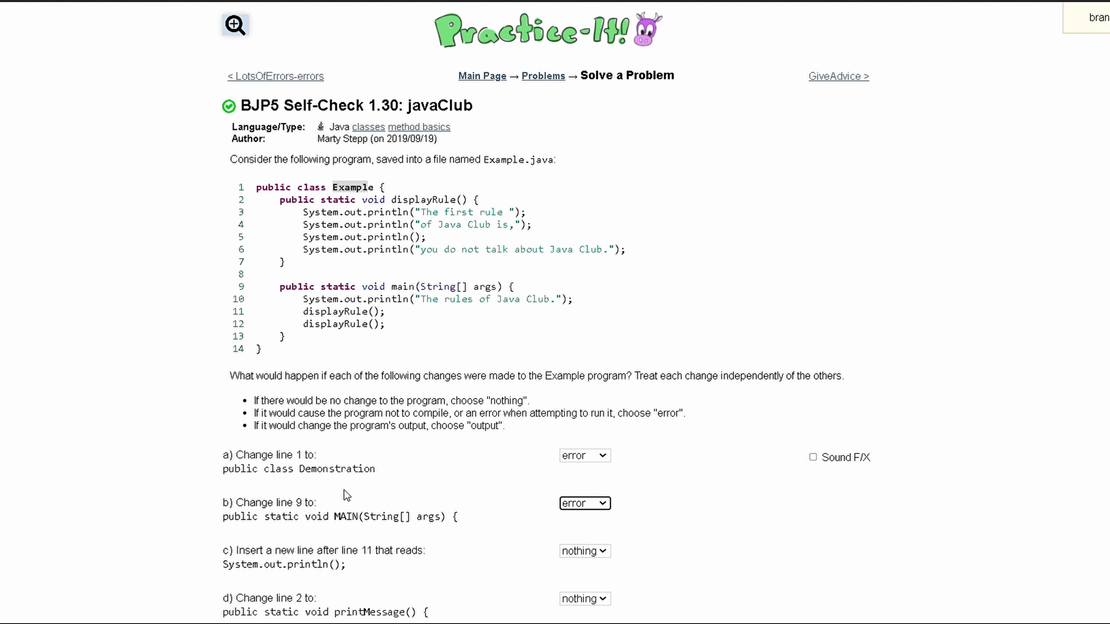
mouse_move(276, 563)
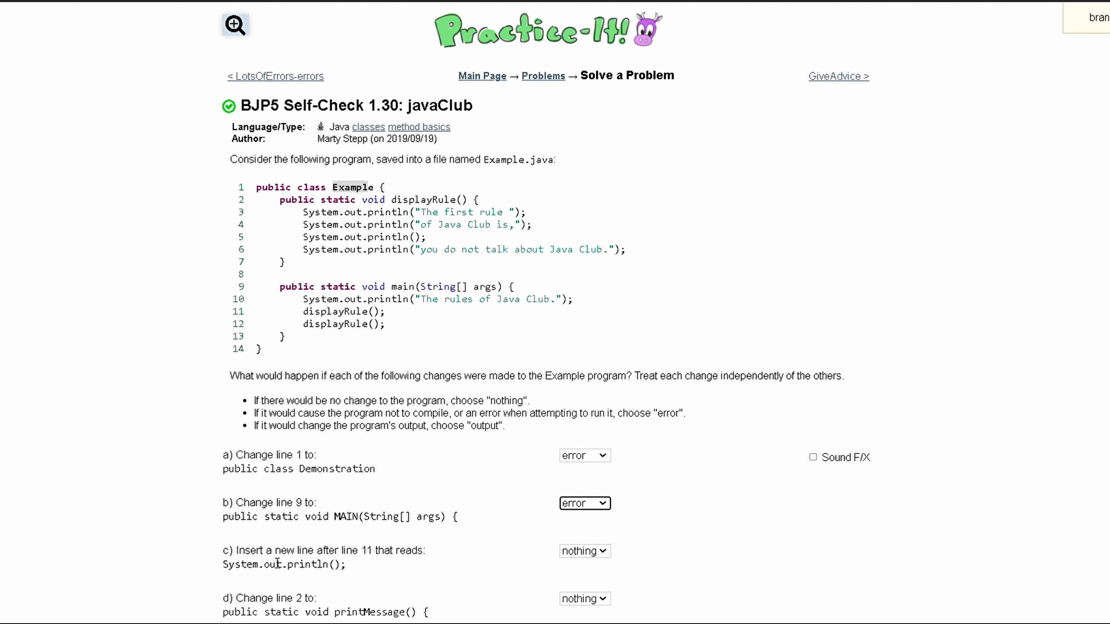
mouse_move(318, 564)
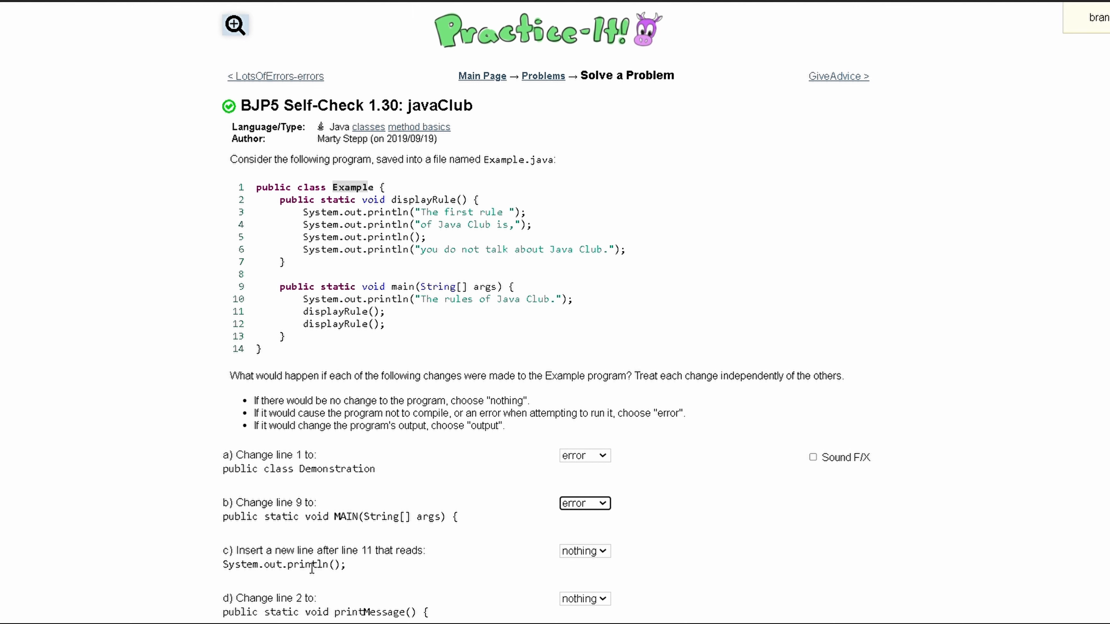
mouse_move(605, 559)
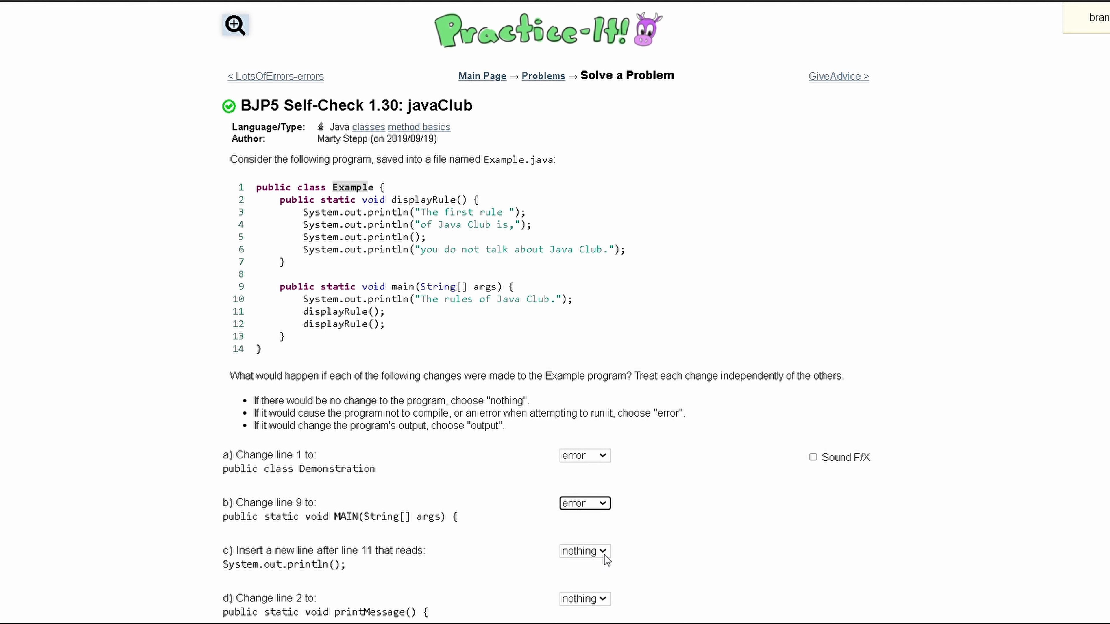
Answer part c as output and scroll down to the remaining parts.
left_click(583, 551)
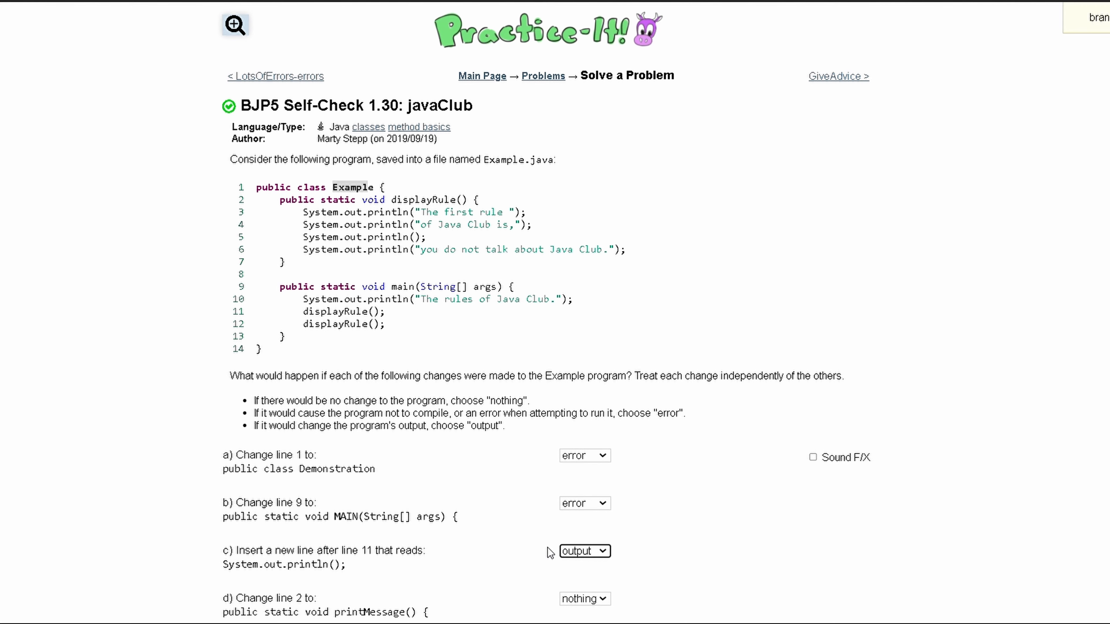
scroll("down", 3)
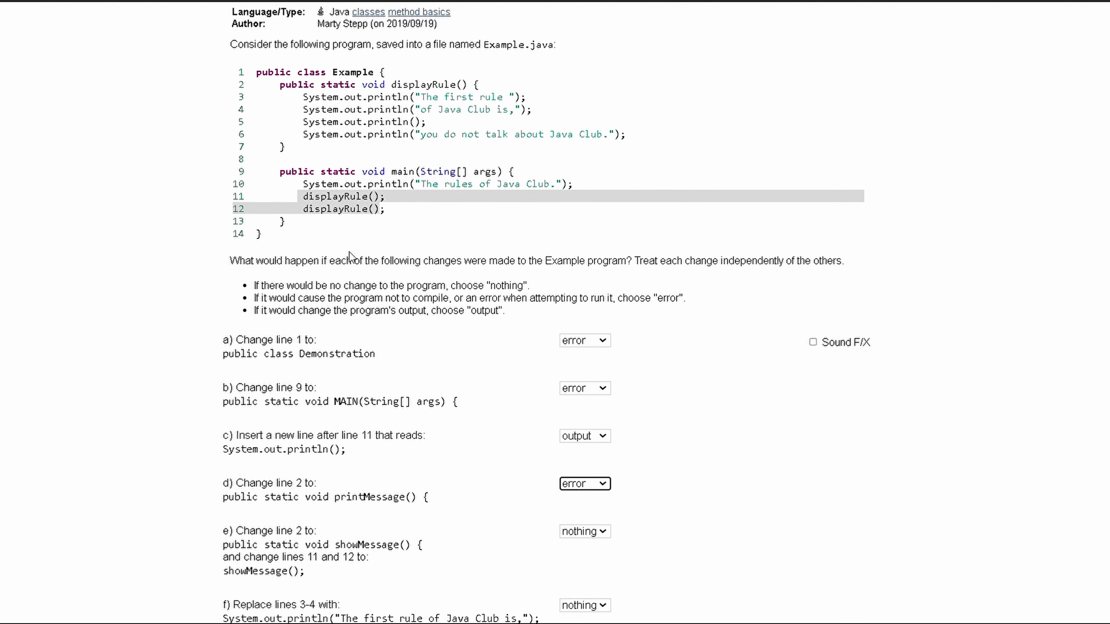
mouse_move(371, 205)
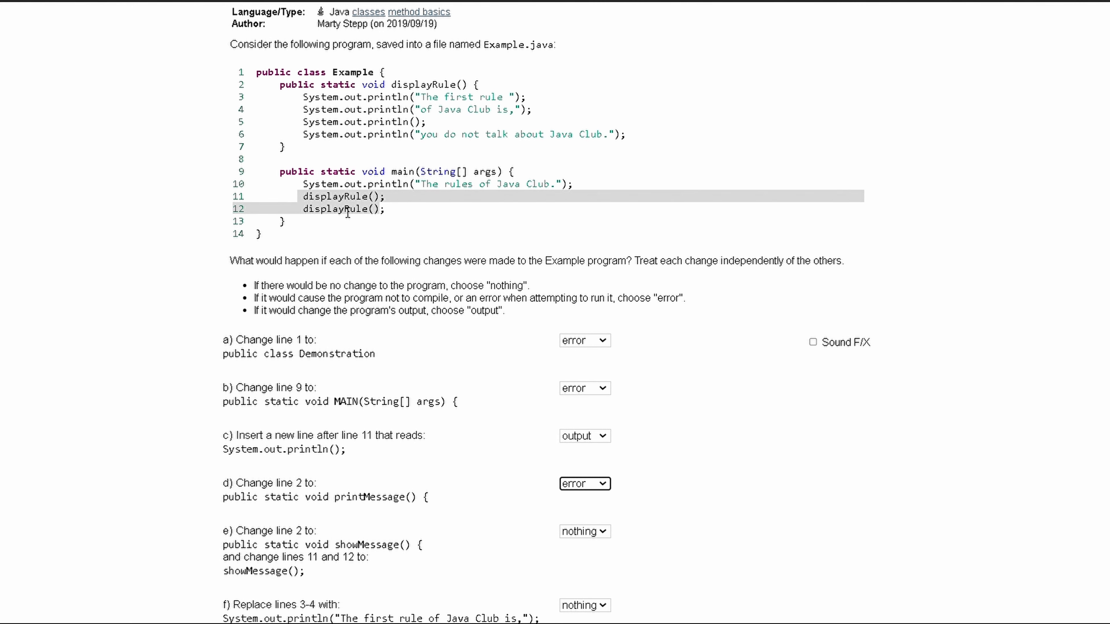
mouse_move(600, 536)
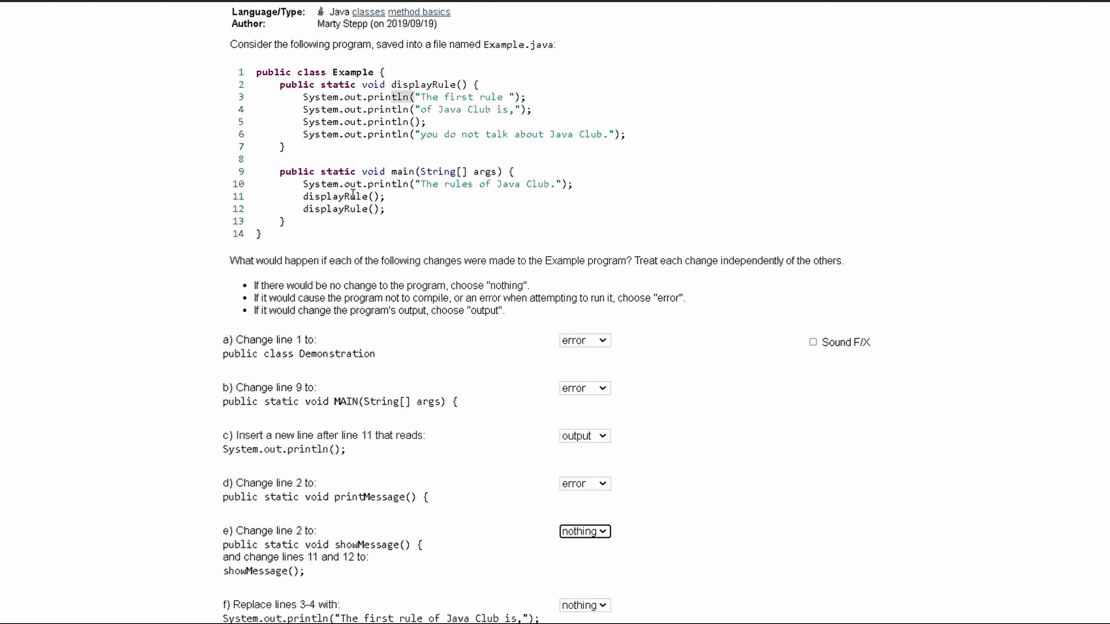
mouse_move(396, 338)
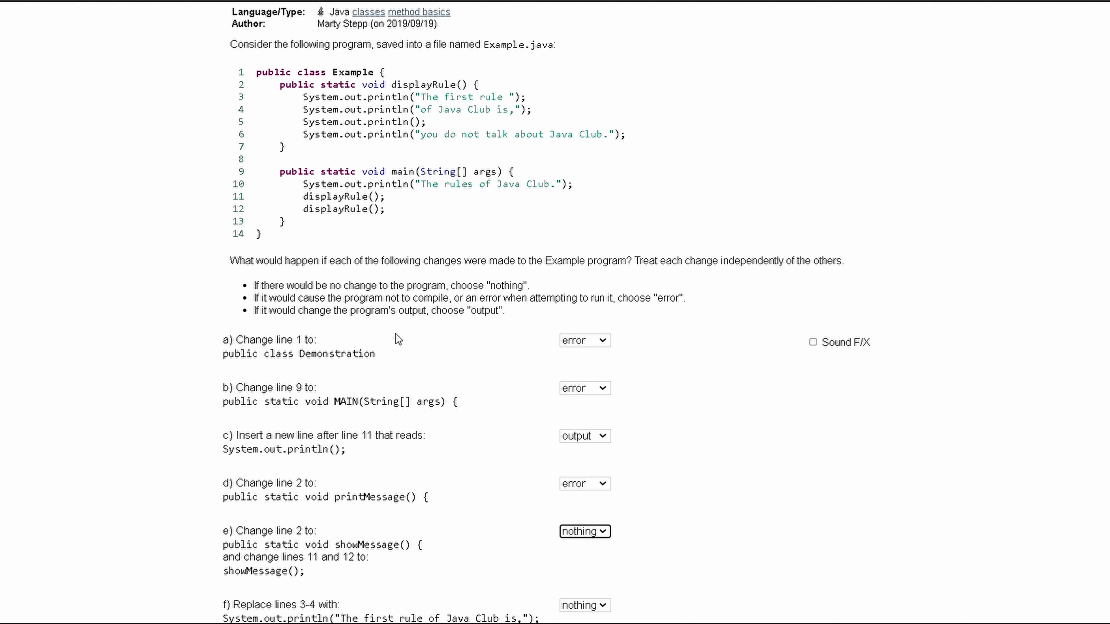
Answer part f as output.
scroll("down", 3)
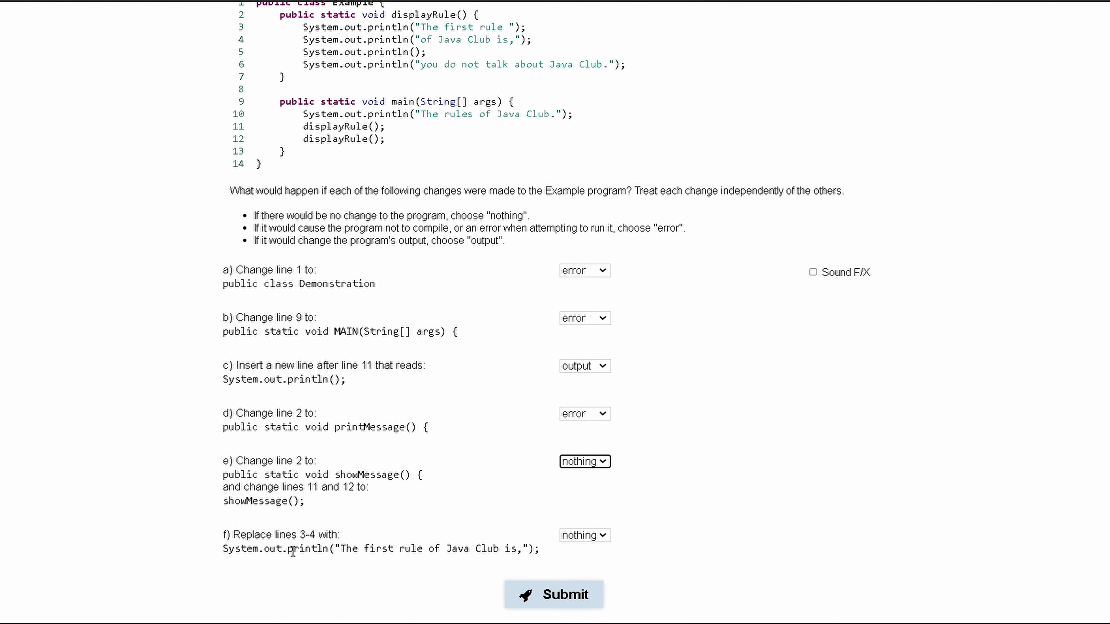
mouse_move(325, 561)
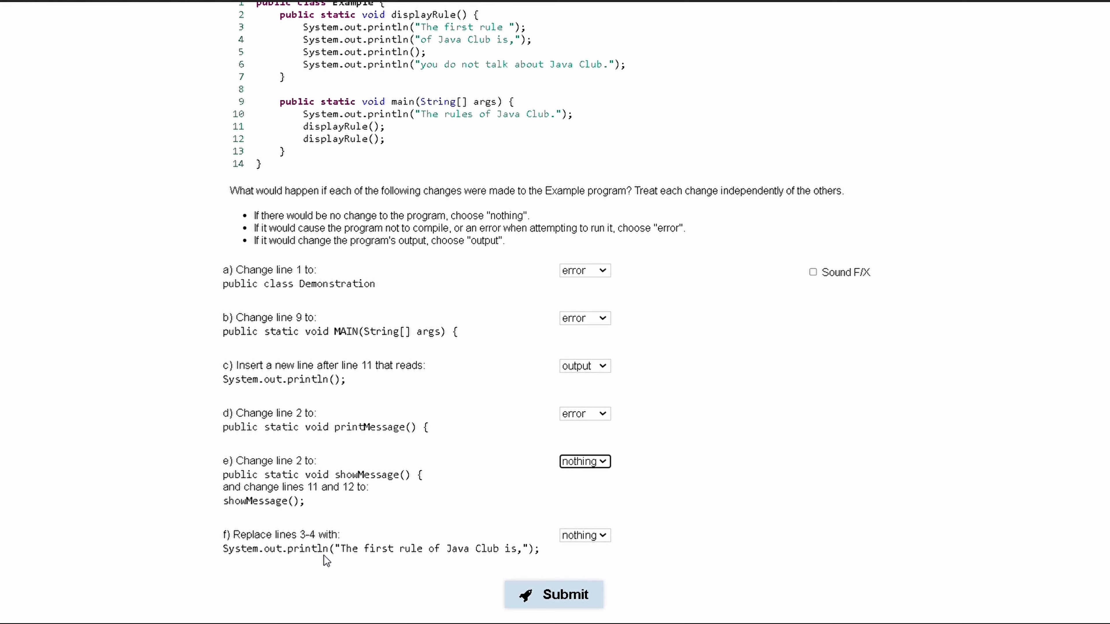
mouse_move(329, 562)
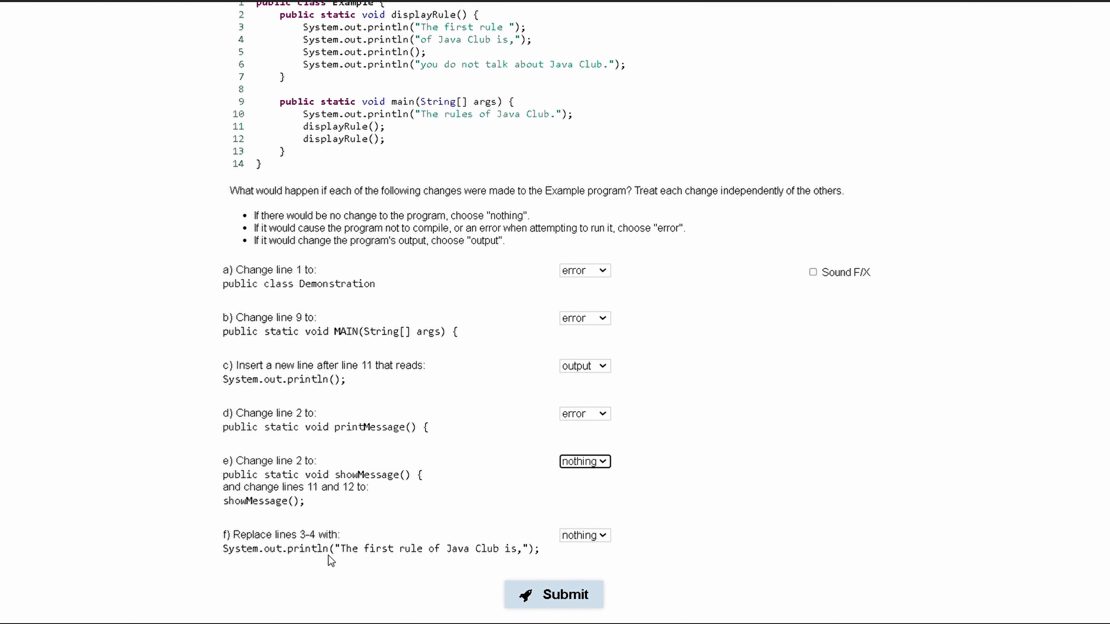
mouse_move(333, 556)
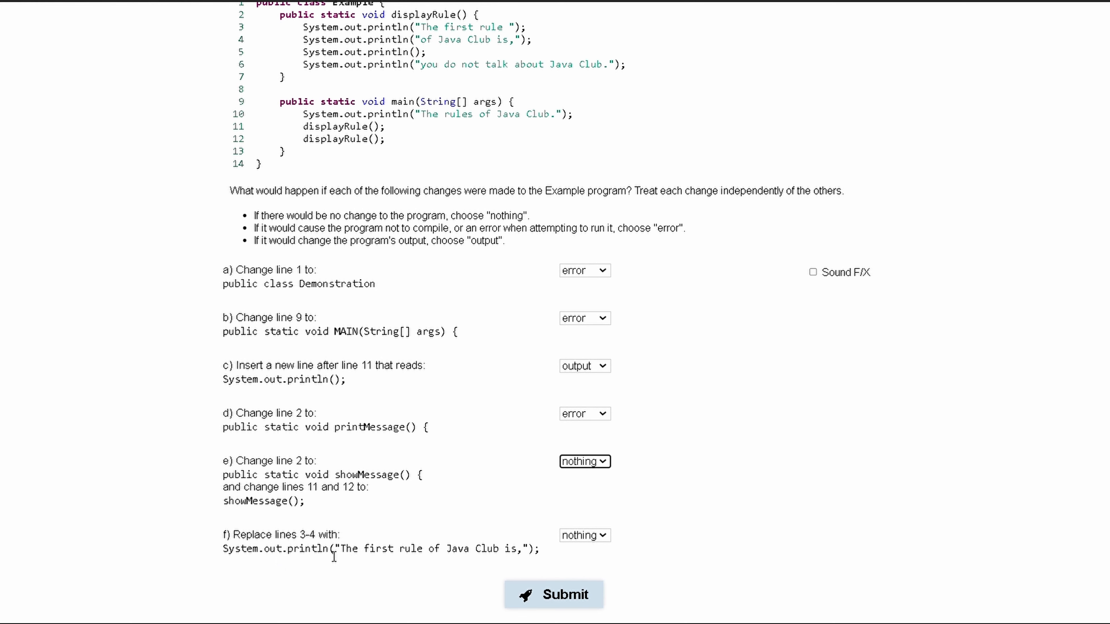
left_click_drag(336, 548, 418, 548)
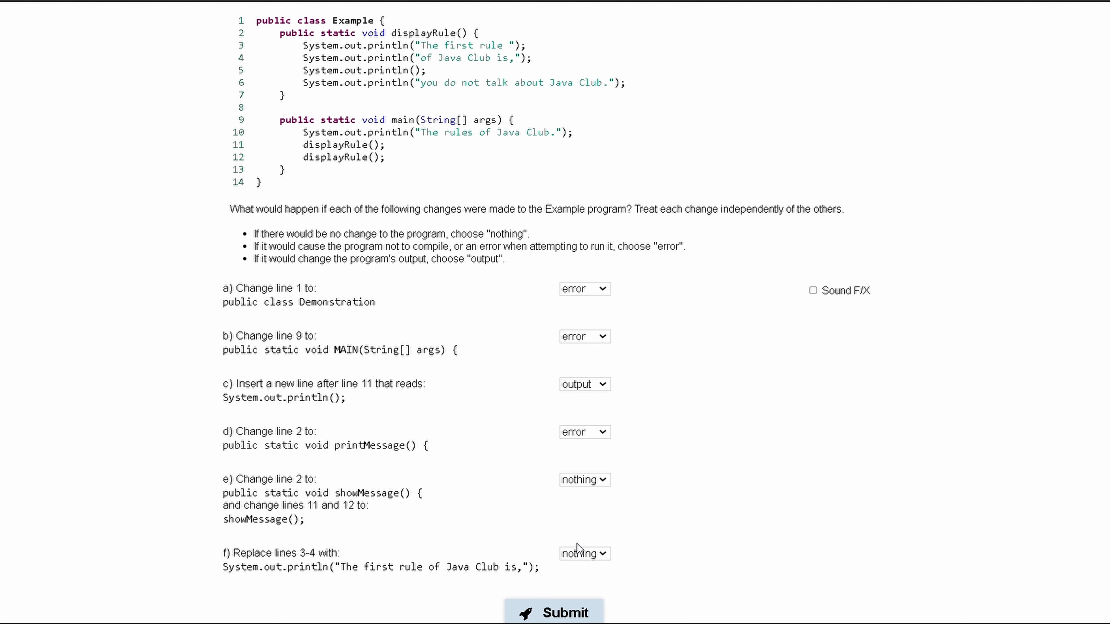
left_click(583, 553)
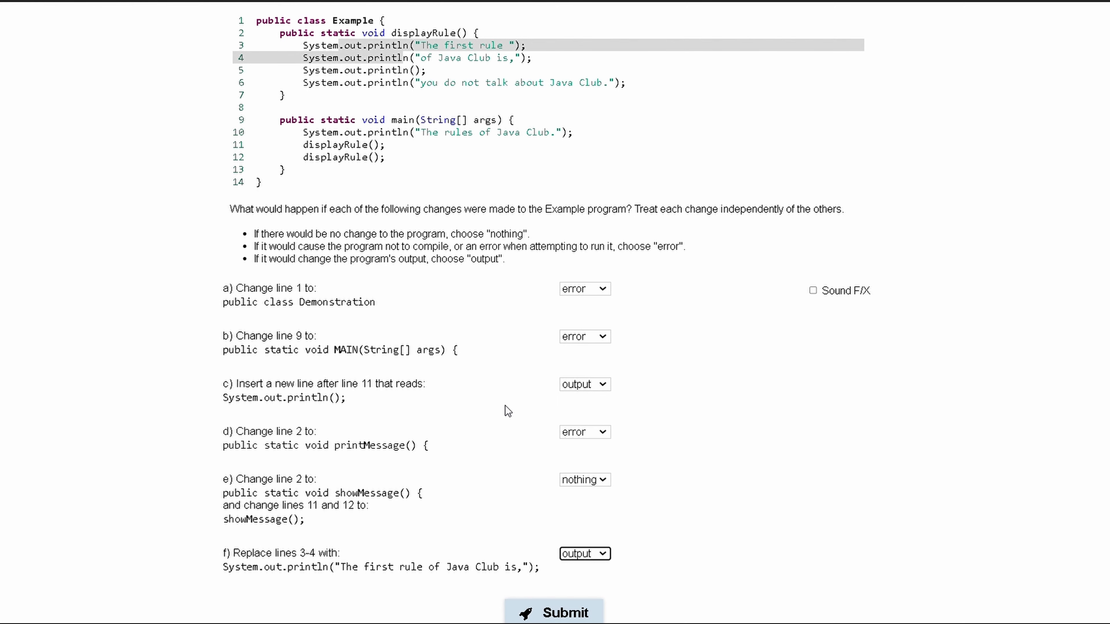
Submit the six javaClub answers and view the 6 of 6 passing test results.
left_click(555, 611)
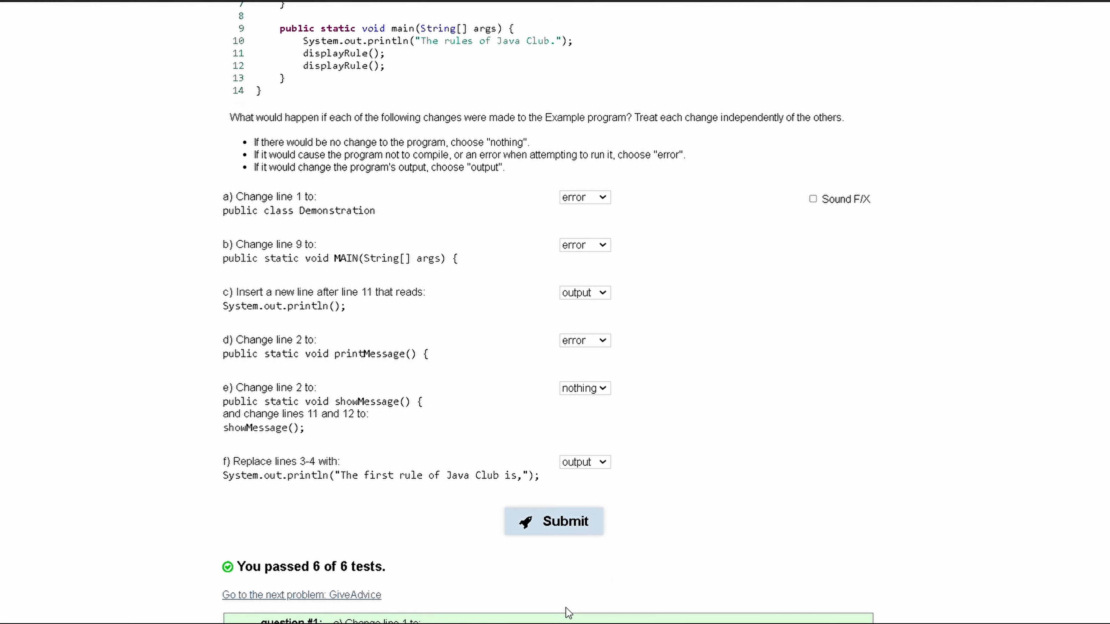
scroll("down", 3)
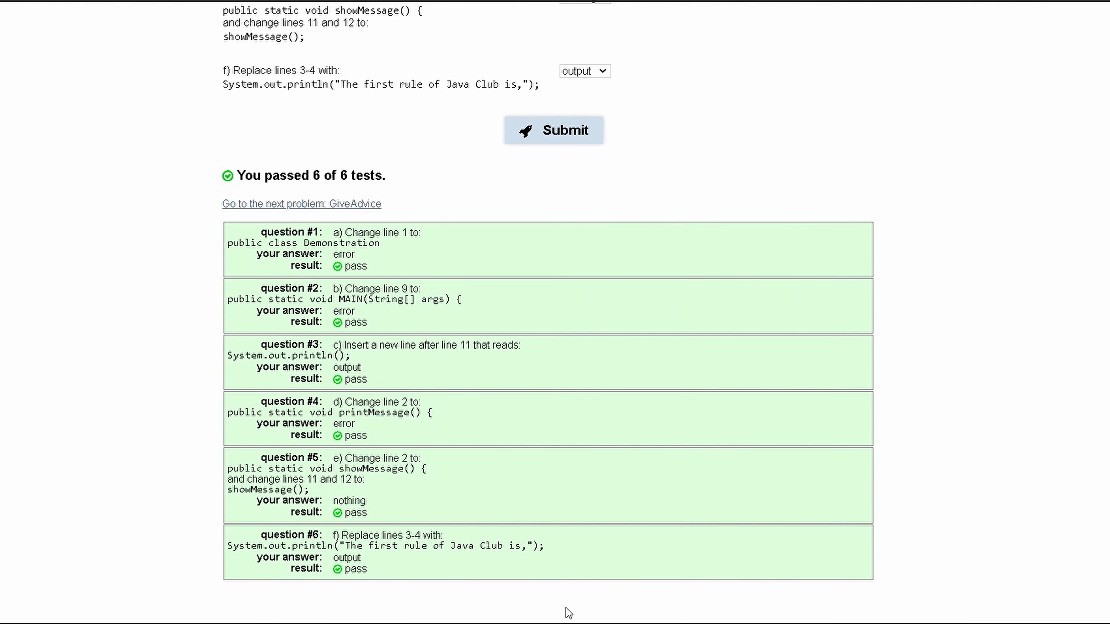